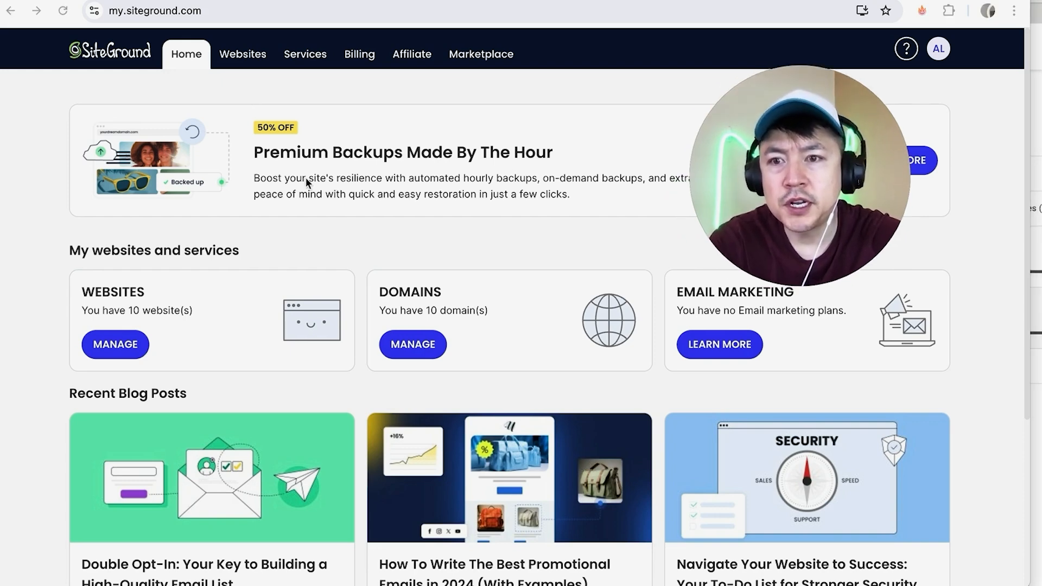
{"action": "mouse_move", "coordinate": [396, 188]}
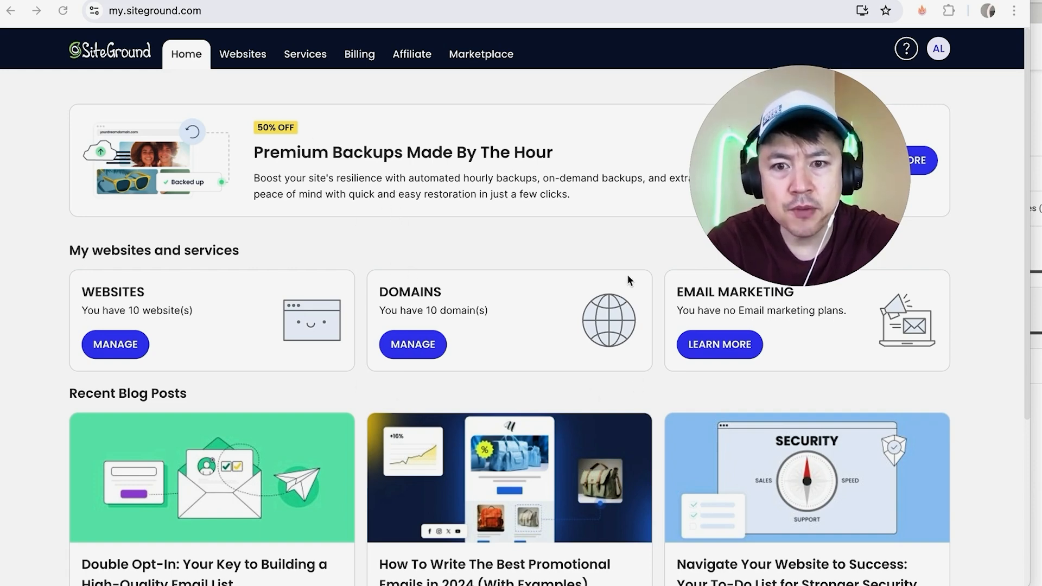
{"action": "mouse_move", "coordinate": [438, 352]}
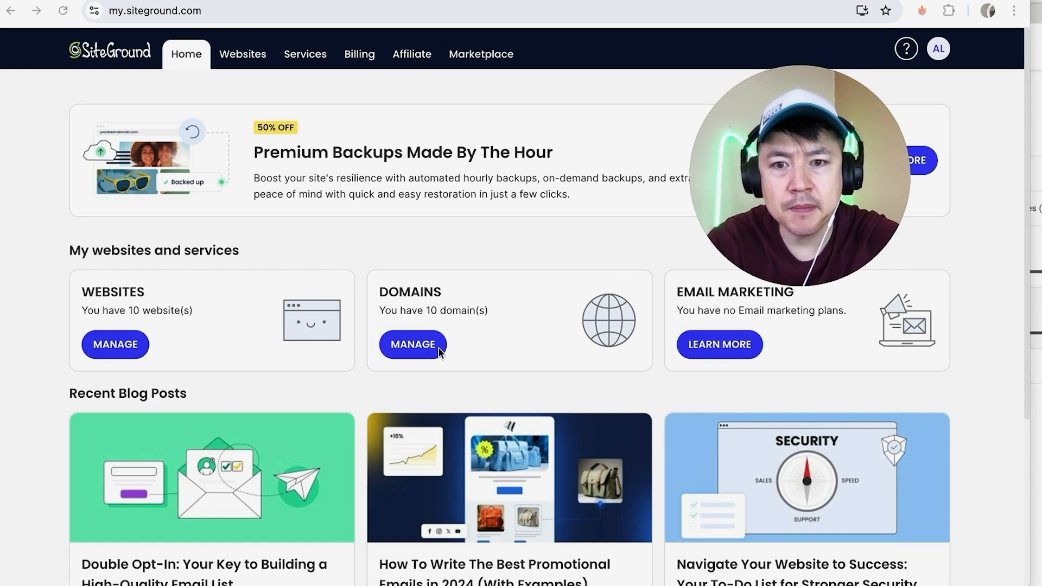
{"action": "mouse_move", "coordinate": [482, 322]}
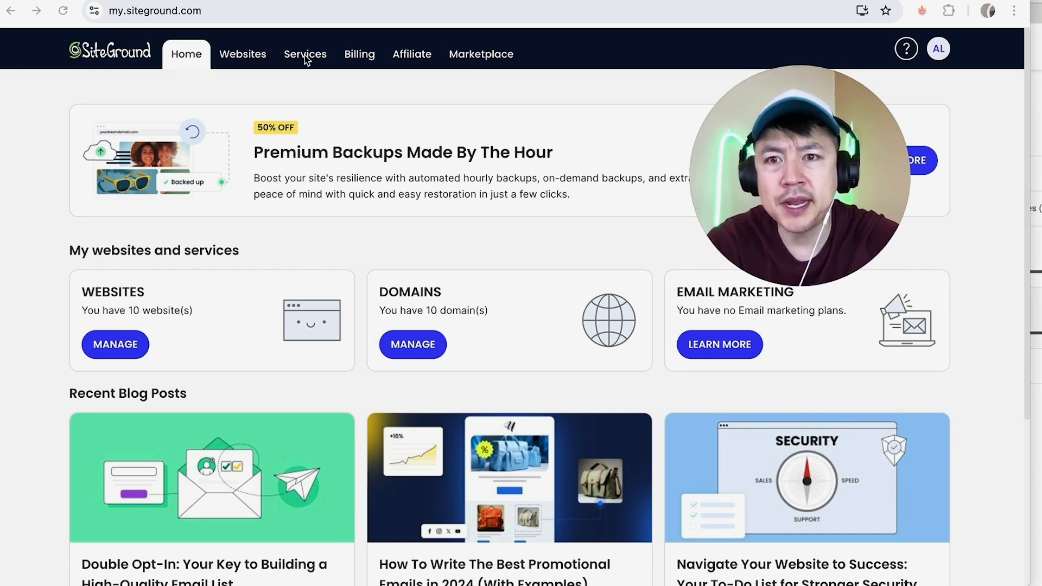
- Open the Services tab to list the hosting plans, including the expiring GrowBig plan
{"action": "left_click", "coordinate": [305, 54]}
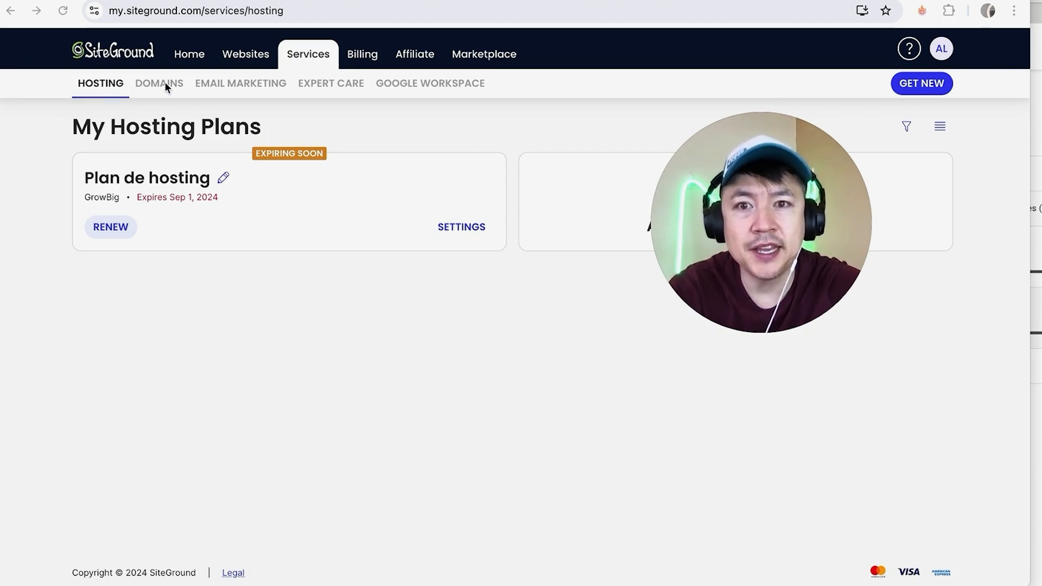
- Switch to the Domains list and open management for mrkitchengadgets.com
{"action": "left_click", "coordinate": [158, 83]}
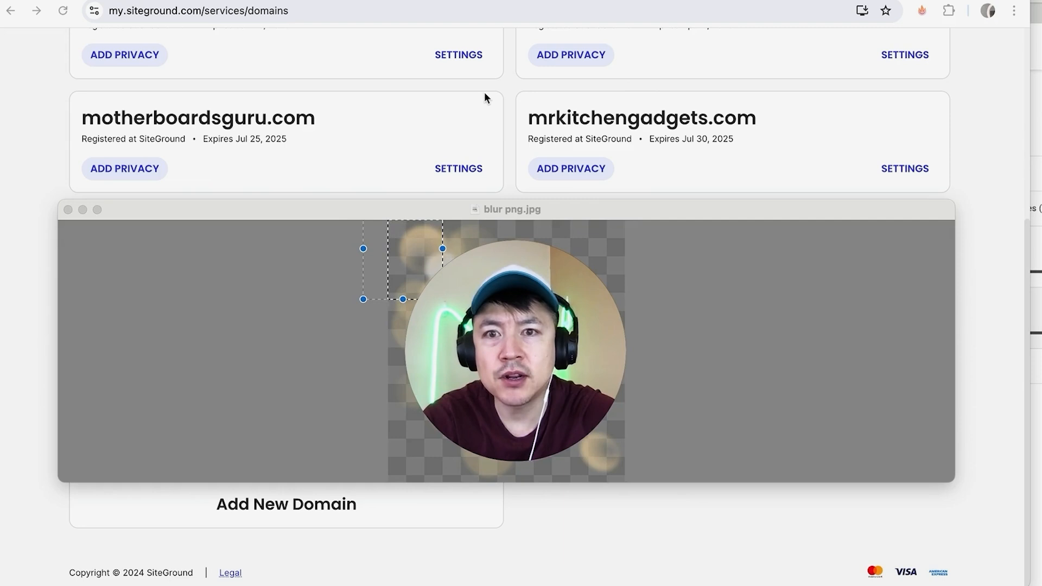
{"action": "mouse_move", "coordinate": [512, 85]}
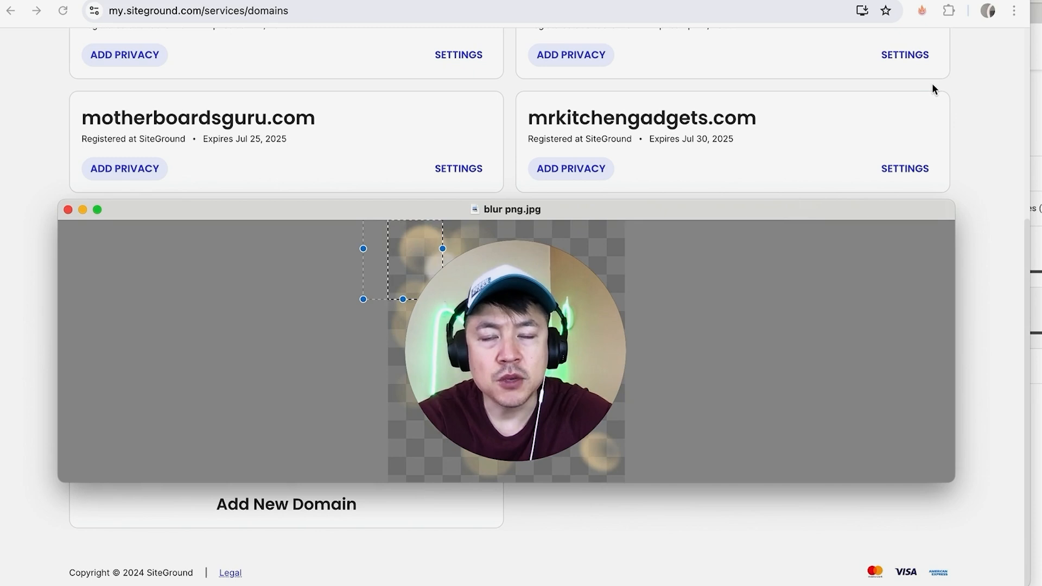
{"action": "mouse_move", "coordinate": [679, 81]}
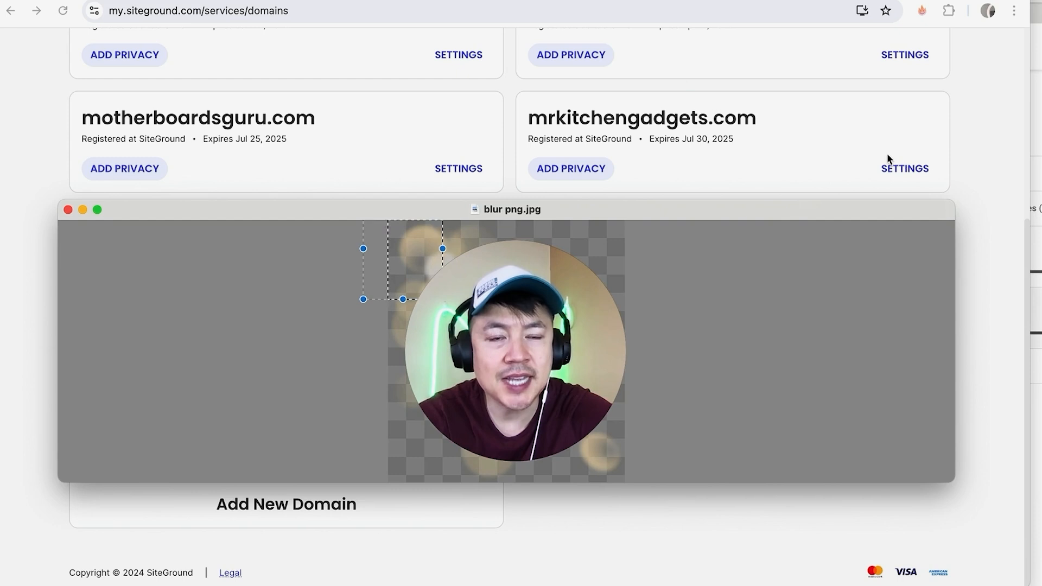
{"action": "left_click", "coordinate": [903, 168]}
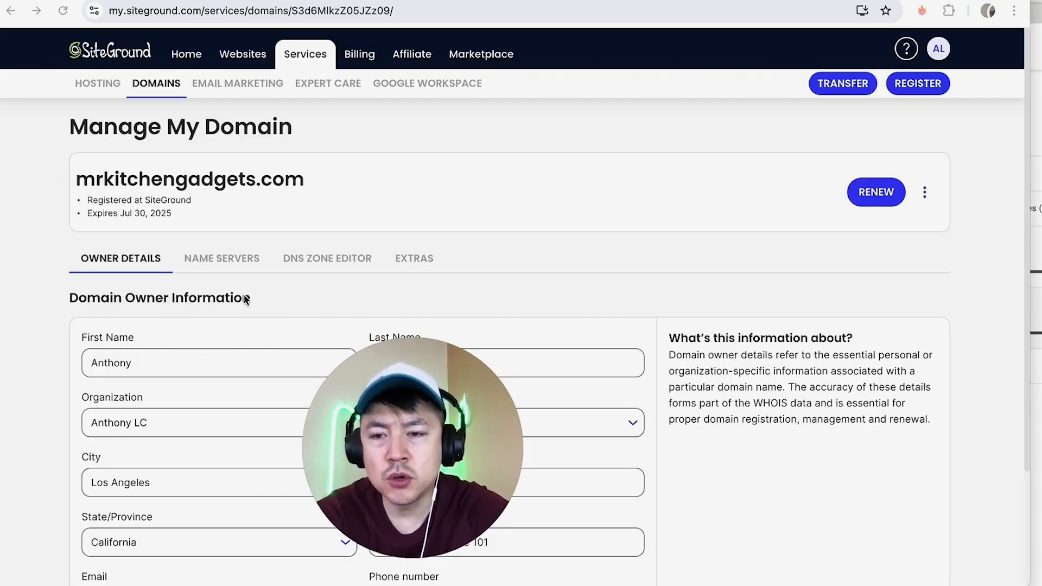
{"action": "mouse_move", "coordinate": [524, 274]}
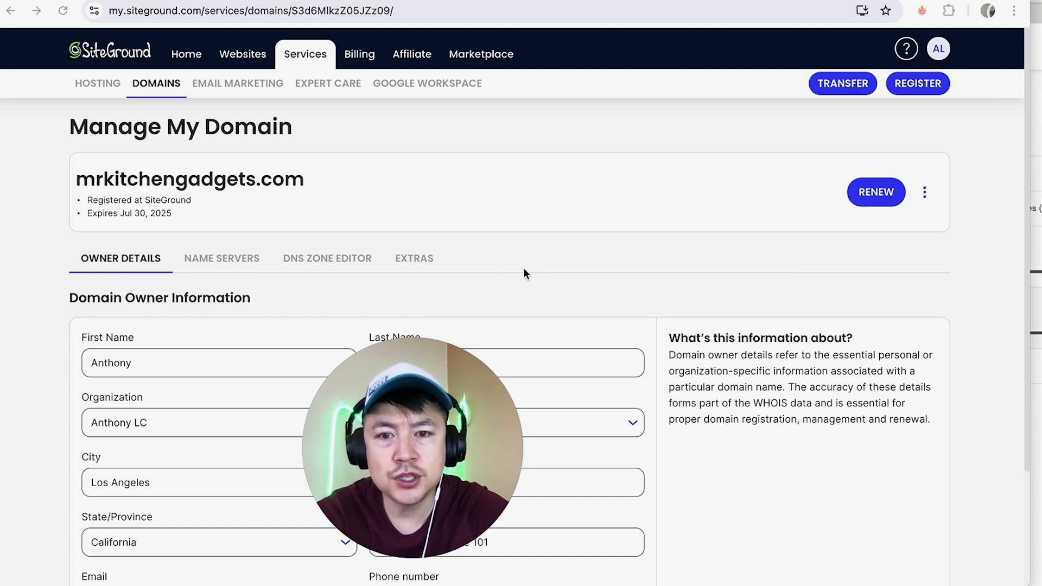
{"action": "mouse_move", "coordinate": [249, 241]}
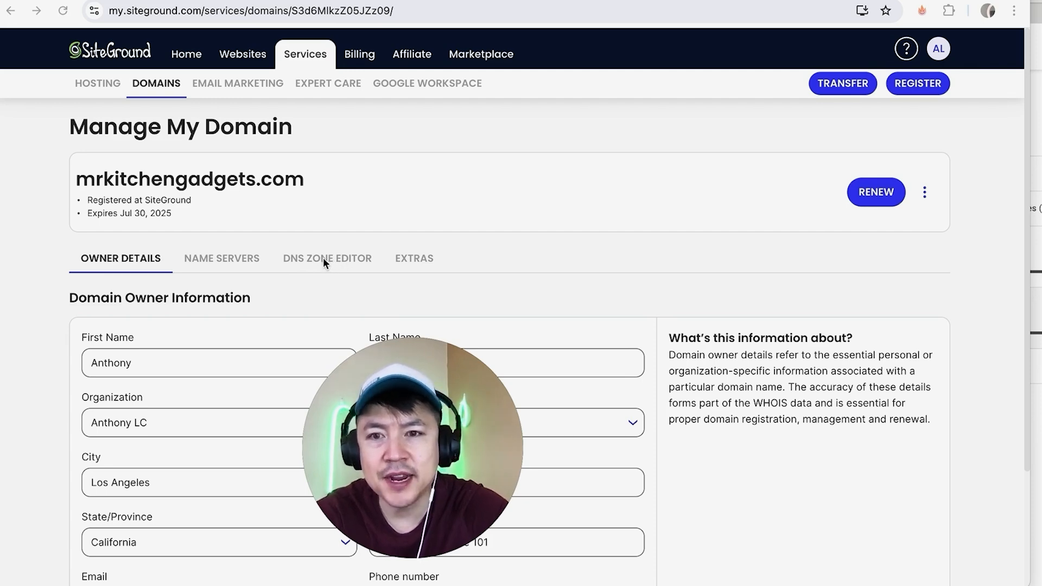
- Open the DNS Zone Editor for mrkitchengadgets.com from its domain management page
{"action": "left_click", "coordinate": [327, 258]}
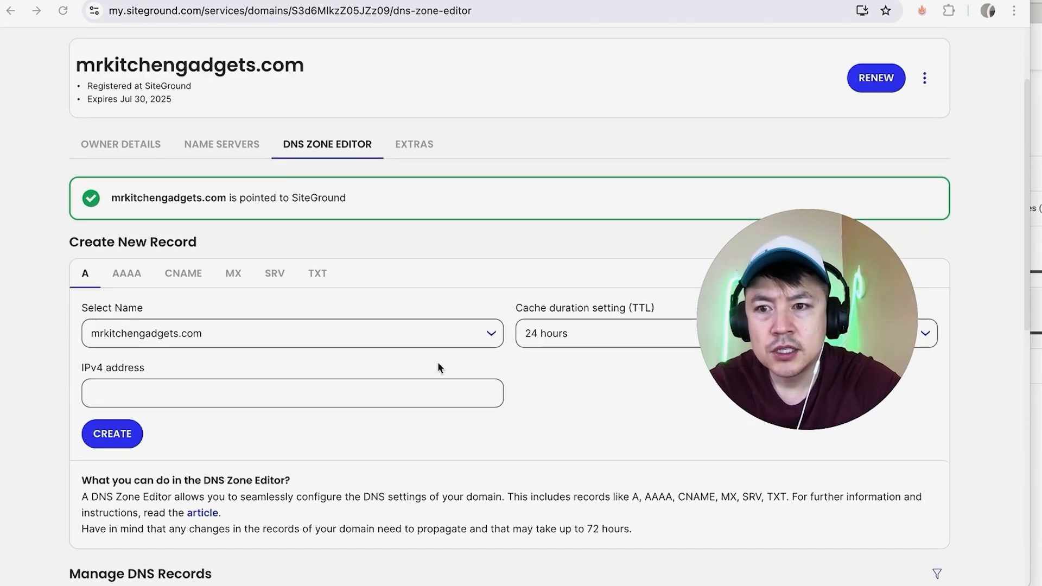
- Preview the MX and TXT record forms, then return to the A record form
{"action": "scroll", "scroll_direction": "down", "scroll_amount": 3}
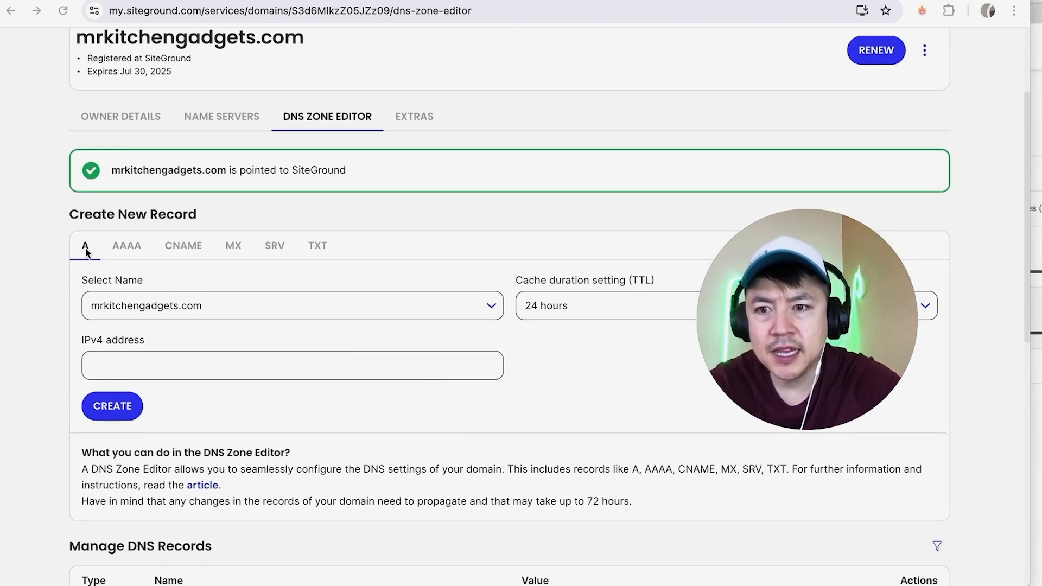
{"action": "left_click", "coordinate": [233, 246]}
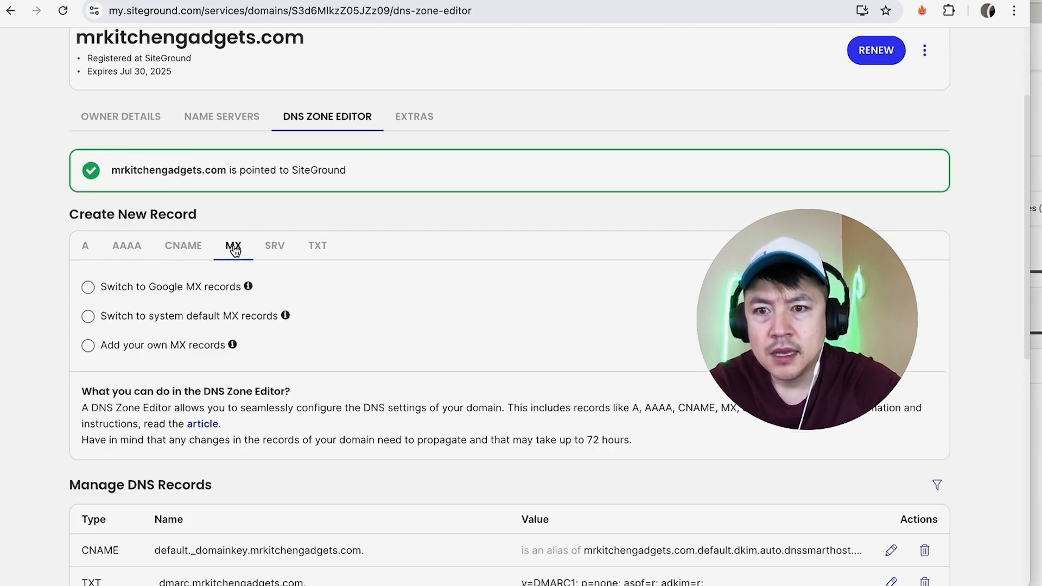
{"action": "left_click", "coordinate": [317, 245]}
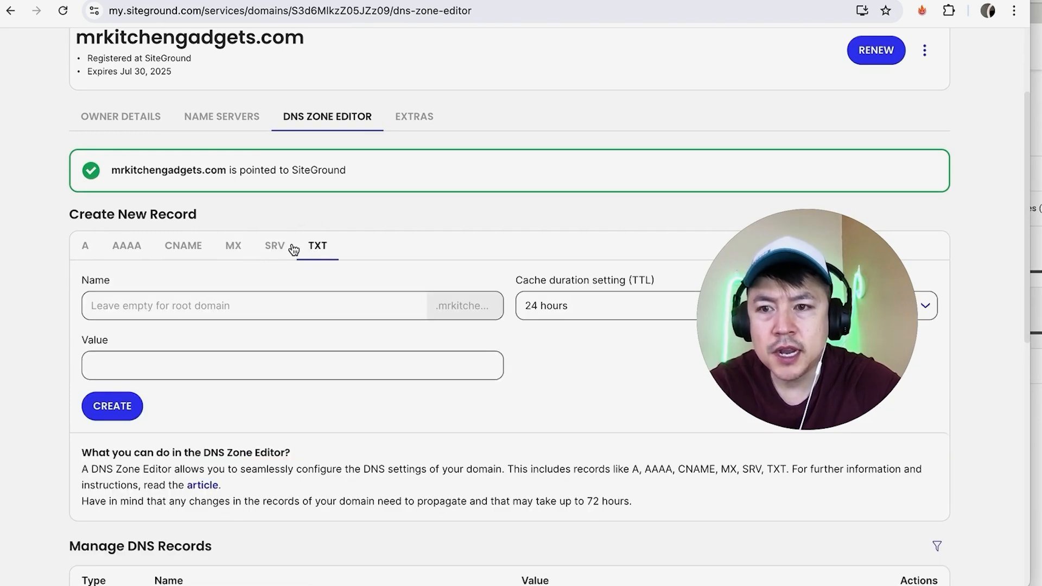
{"action": "left_click", "coordinate": [85, 245]}
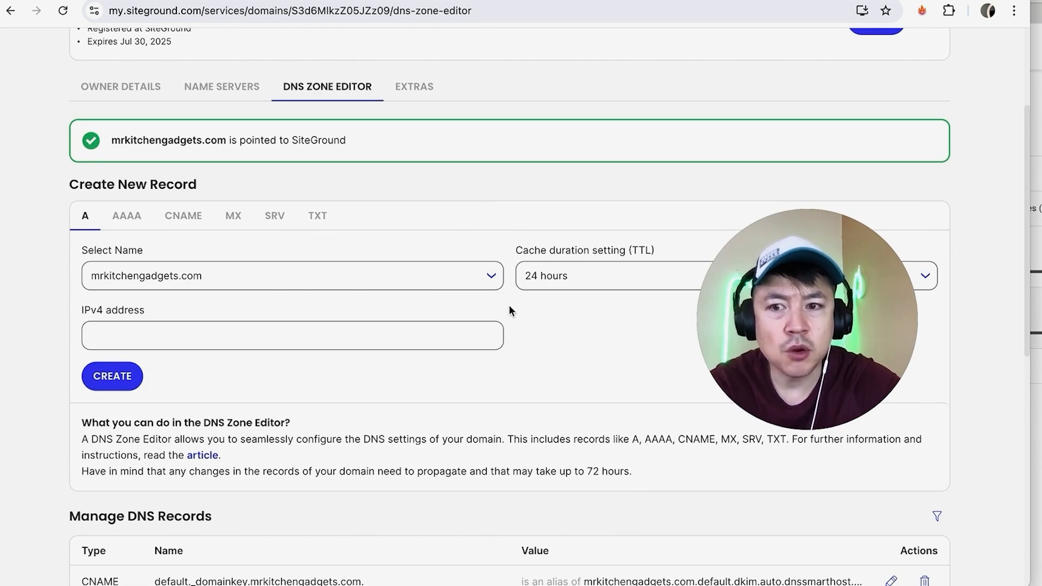
{"action": "scroll", "scroll_direction": "down", "scroll_amount": 3}
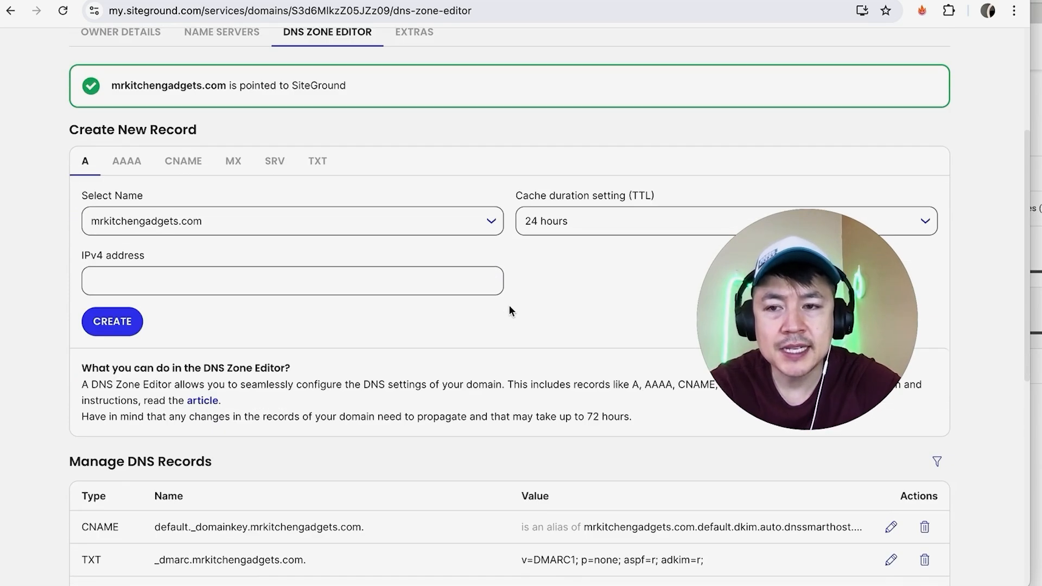
{"action": "scroll", "scroll_direction": "down", "scroll_amount": 3}
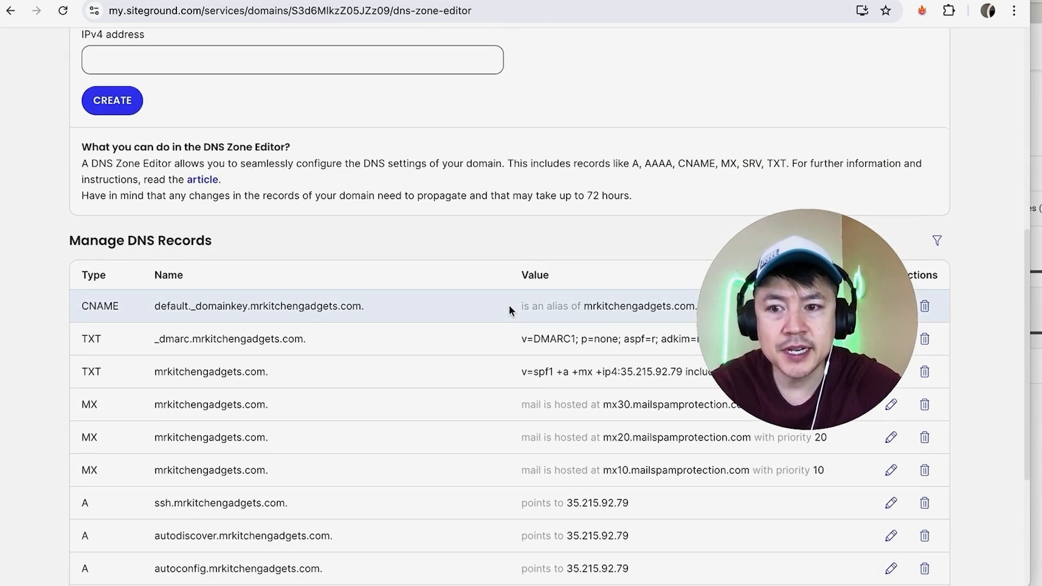
{"action": "scroll", "scroll_direction": "up", "scroll_amount": 3}
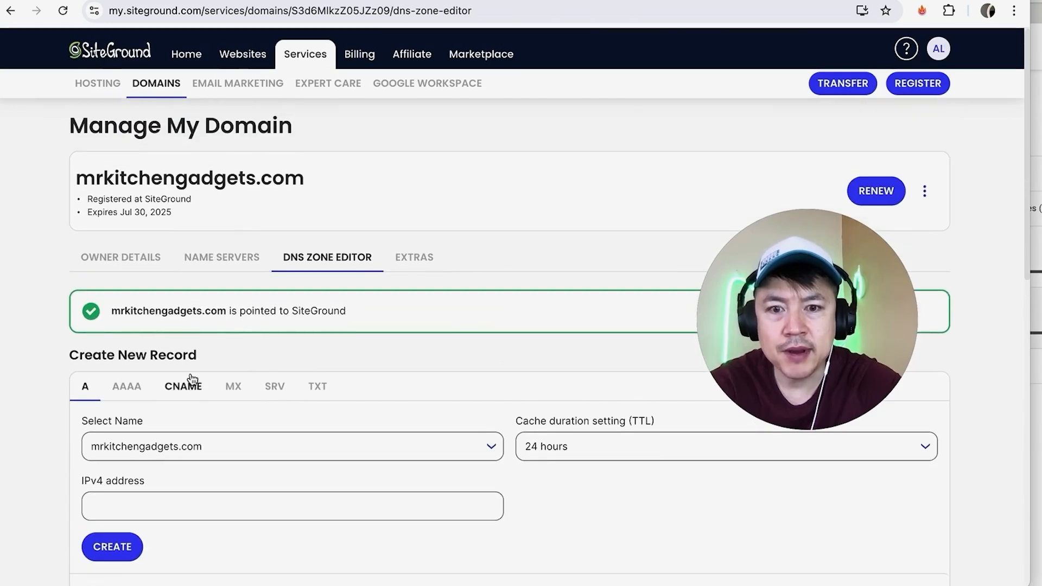
{"action": "scroll", "scroll_direction": "down", "scroll_amount": 3}
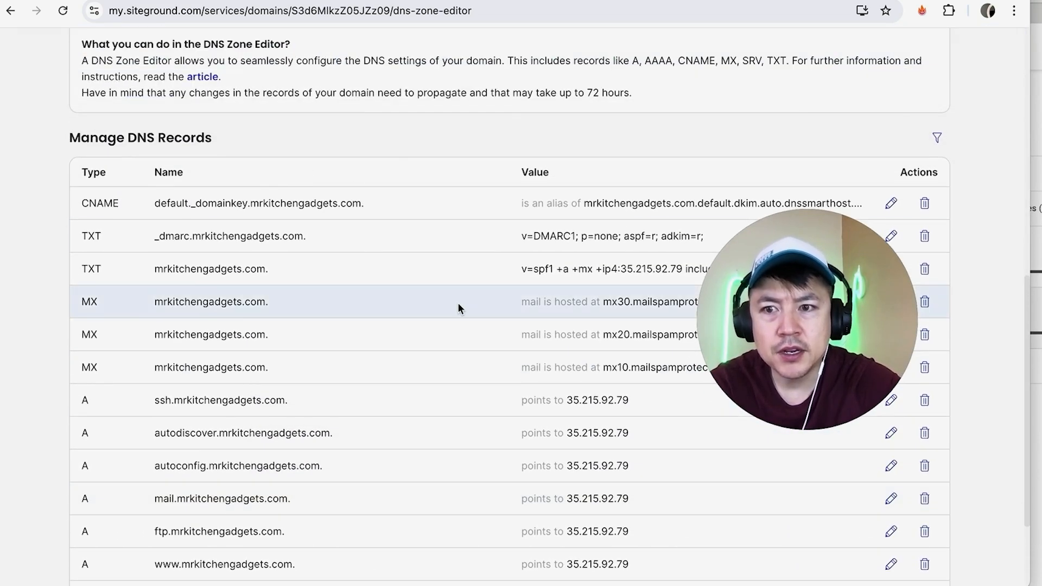
{"action": "scroll", "scroll_direction": "down", "scroll_amount": 3}
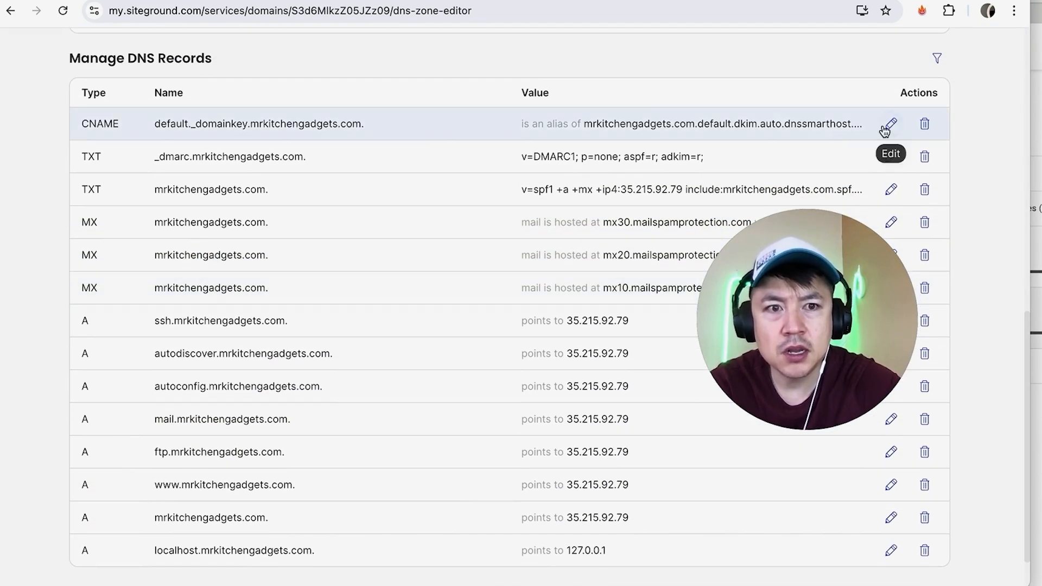
{"action": "left_click", "coordinate": [890, 125]}
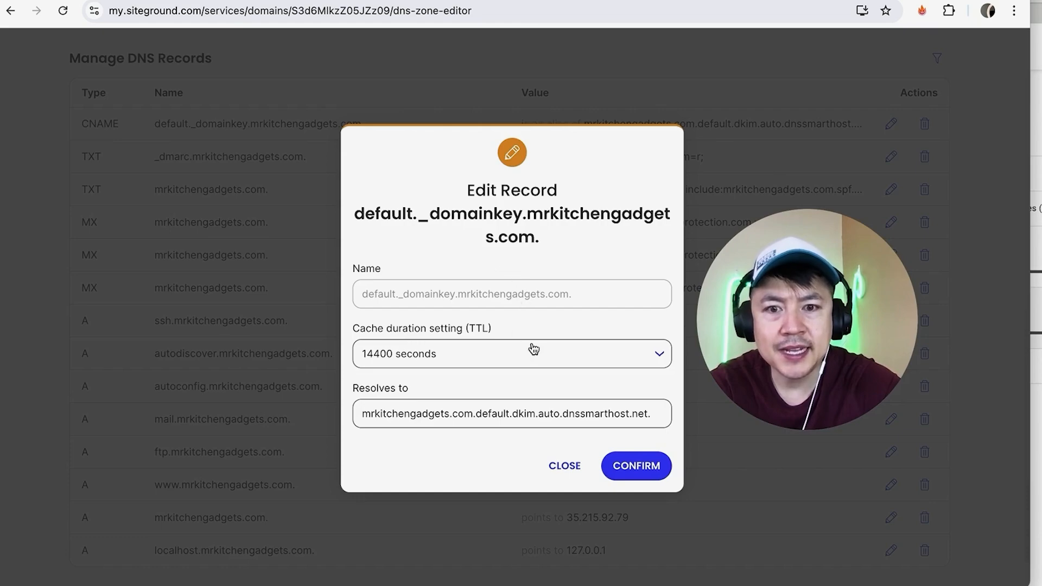
{"action": "left_click", "coordinate": [565, 465]}
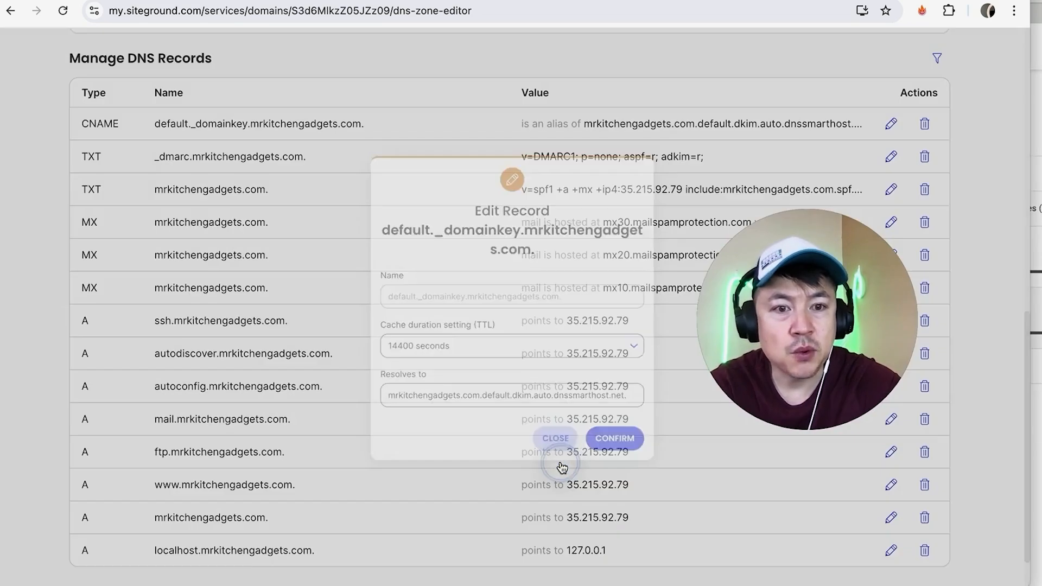
{"action": "left_click", "coordinate": [554, 438]}
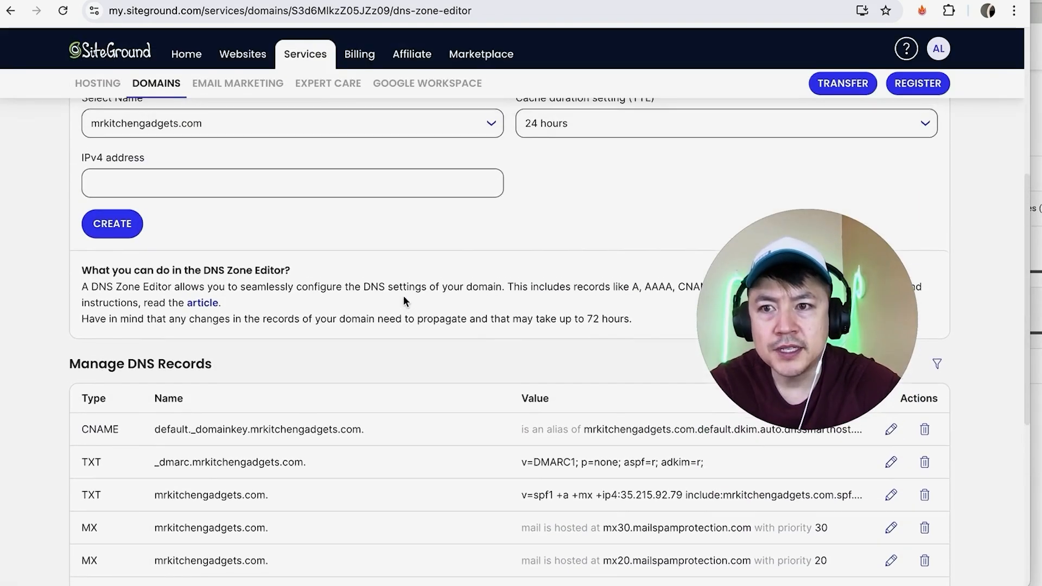
{"action": "scroll", "scroll_direction": "down", "scroll_amount": 3}
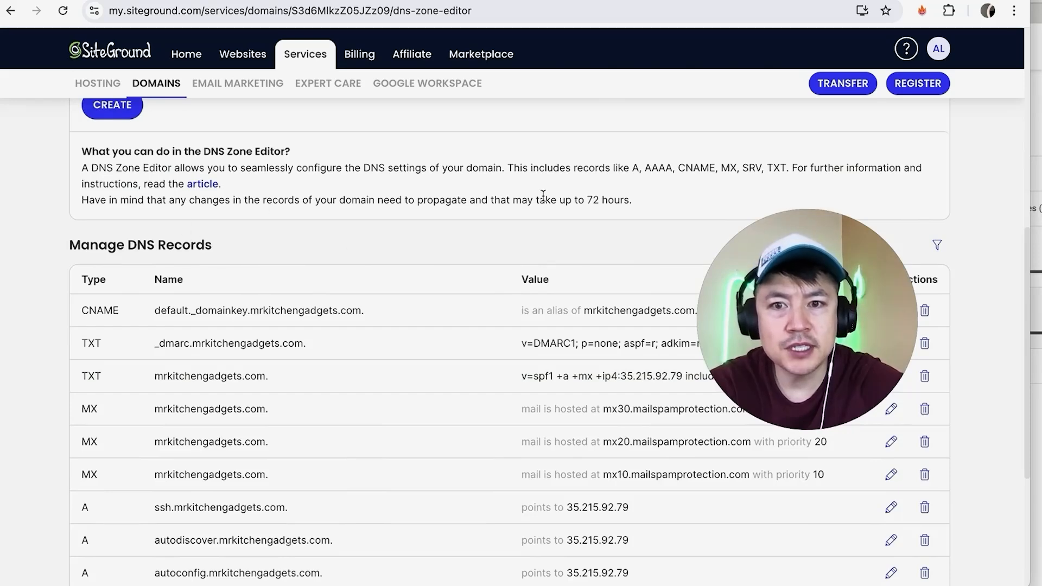
{"action": "left_click_drag", "start_coordinate": [544, 199], "coordinate": [631, 199]}
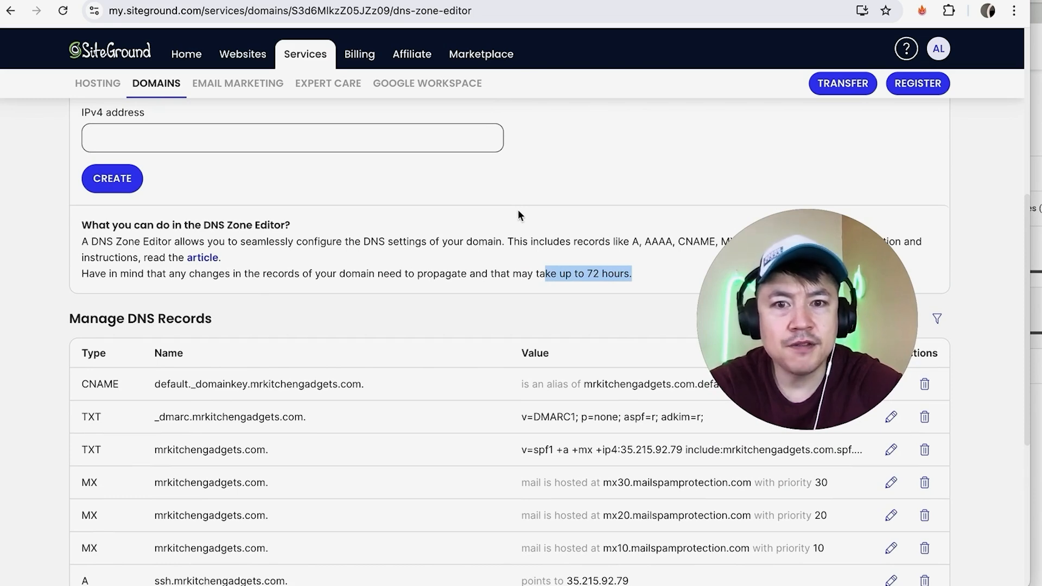
{"action": "scroll", "scroll_direction": "down", "scroll_amount": 3}
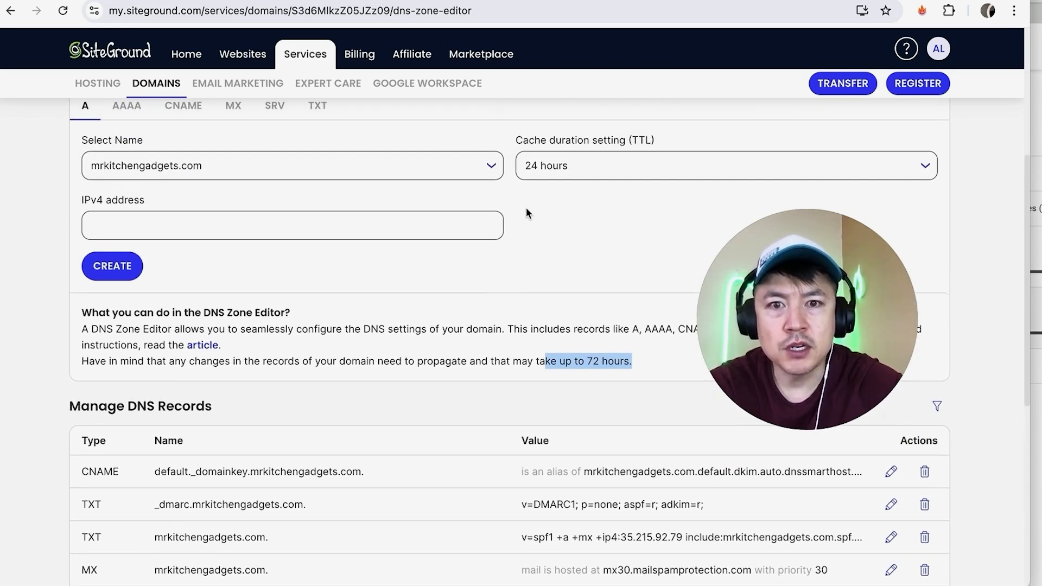